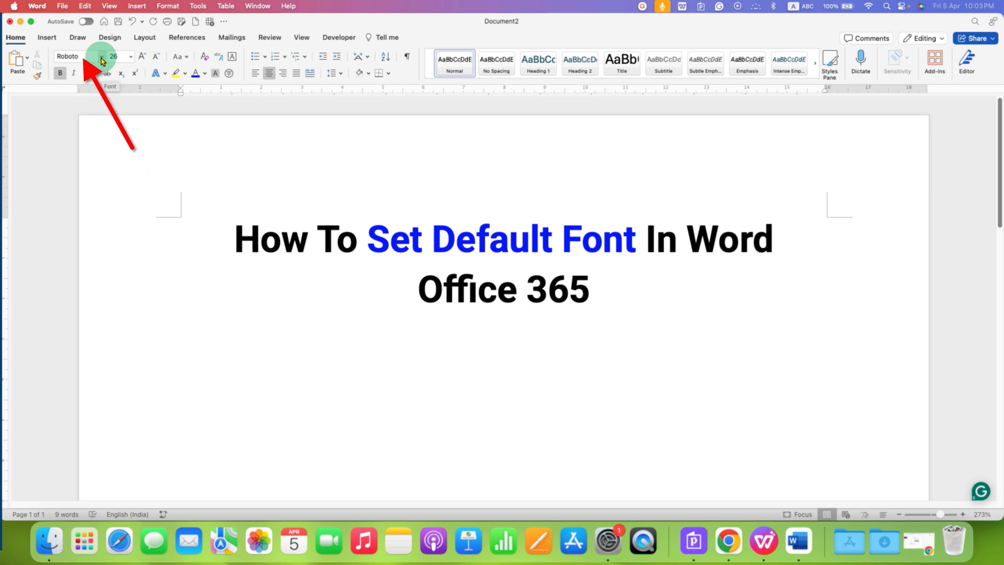
- Bring up the Font settings for the document text from the right-click menu
{"action": "left_click", "coordinate": [101, 56]}
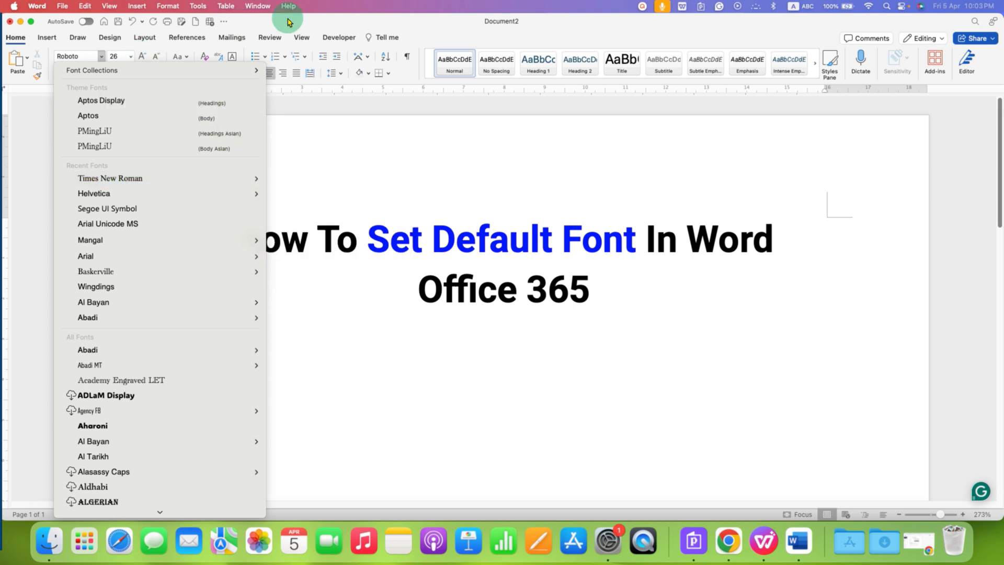
{"action": "left_click", "coordinate": [132, 56]}
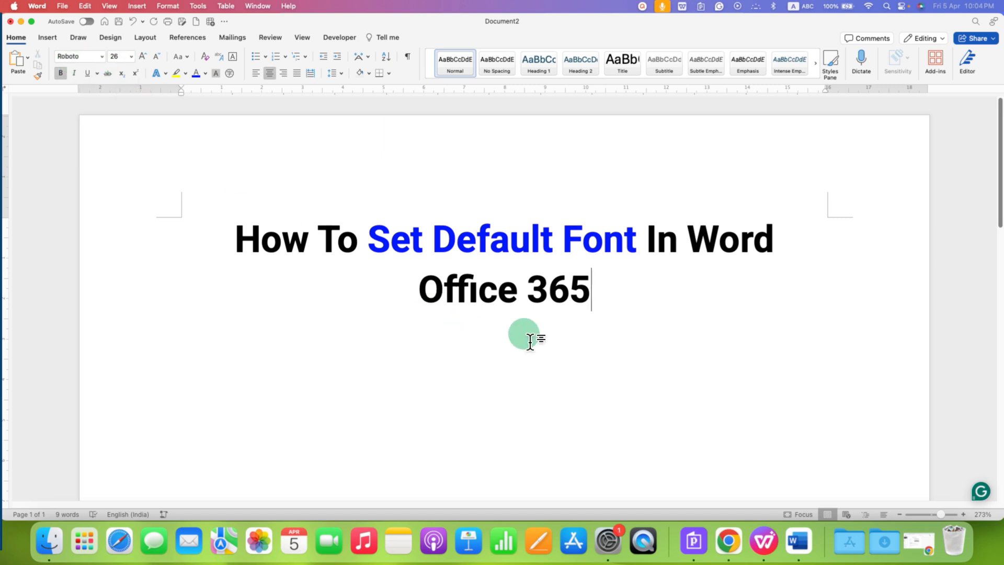
{"action": "right_click", "coordinate": [522, 339]}
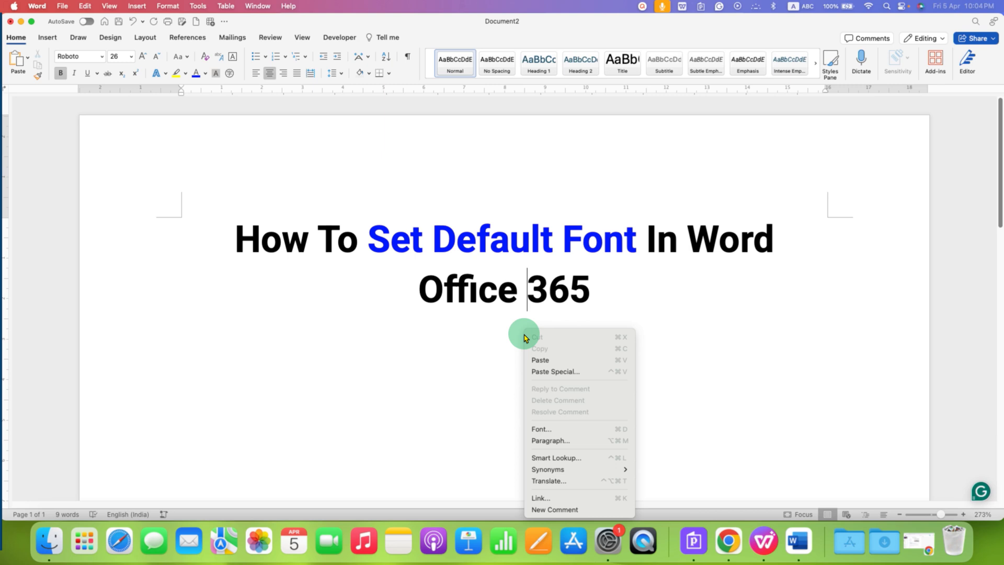
{"action": "mouse_move", "coordinate": [564, 428]}
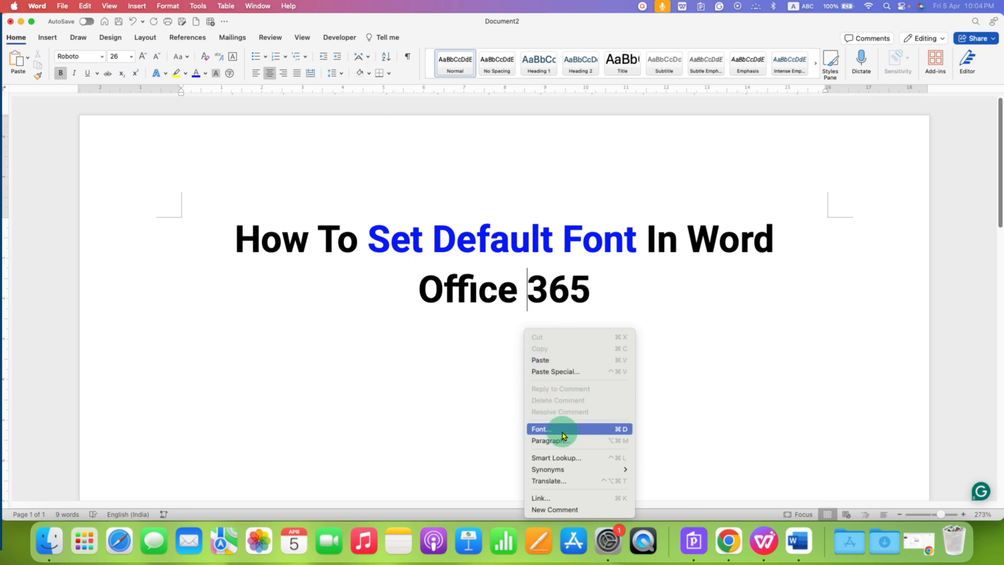
{"action": "mouse_move", "coordinate": [563, 431]}
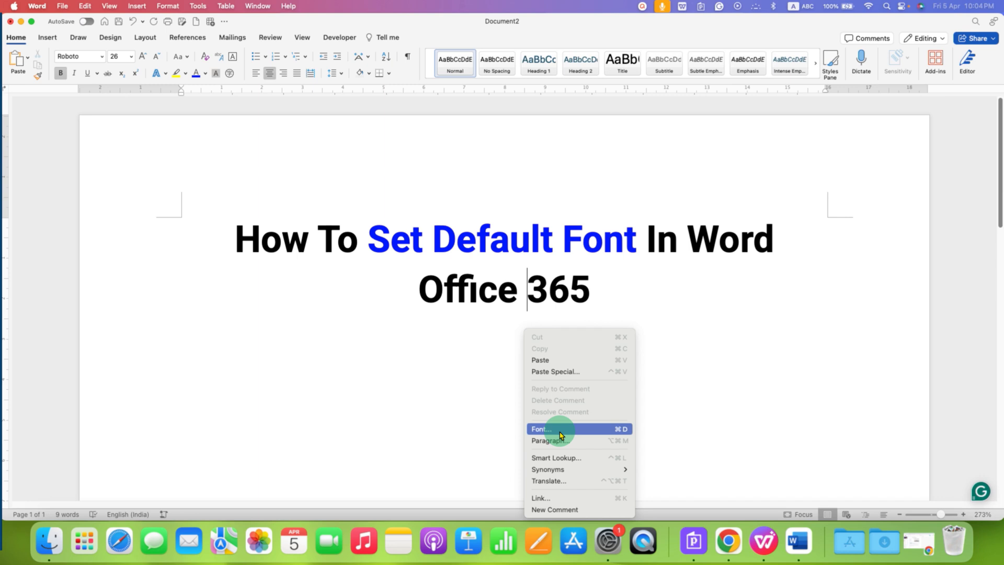
{"action": "left_click", "coordinate": [555, 429]}
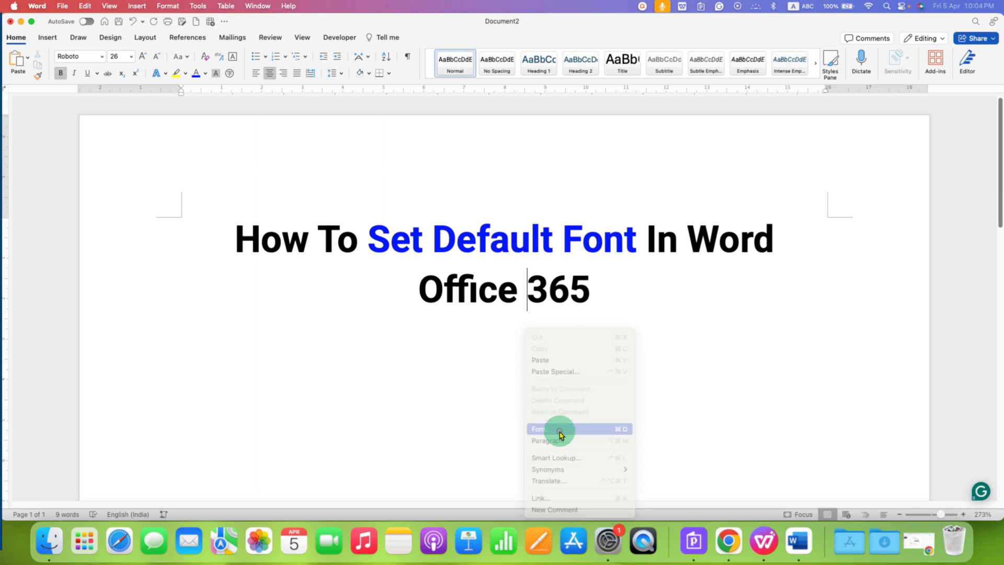
- Set Latin text font to Times New Roman, style Regular, size 12 in the Font dialog
{"action": "left_click", "coordinate": [556, 428]}
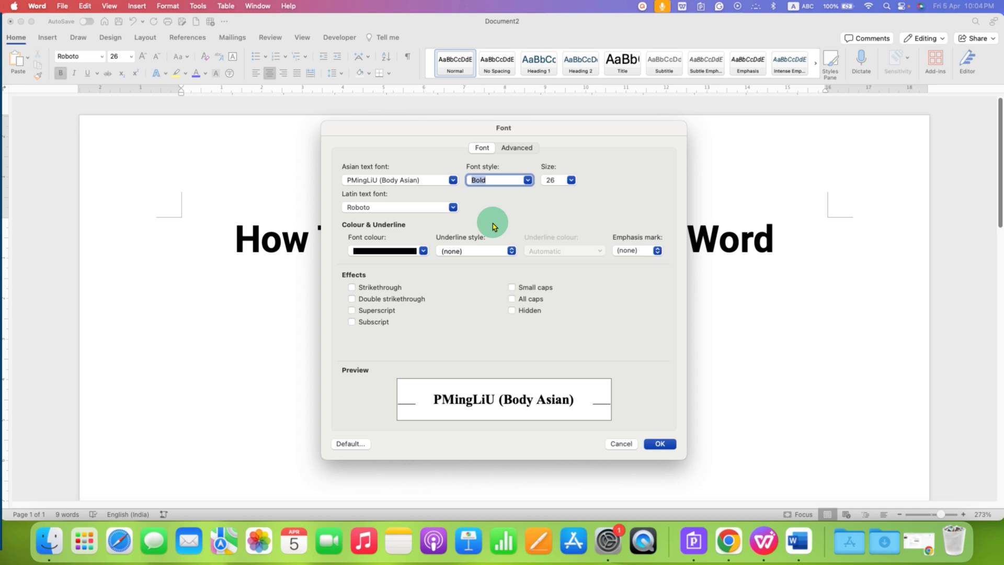
{"action": "mouse_move", "coordinate": [348, 203]}
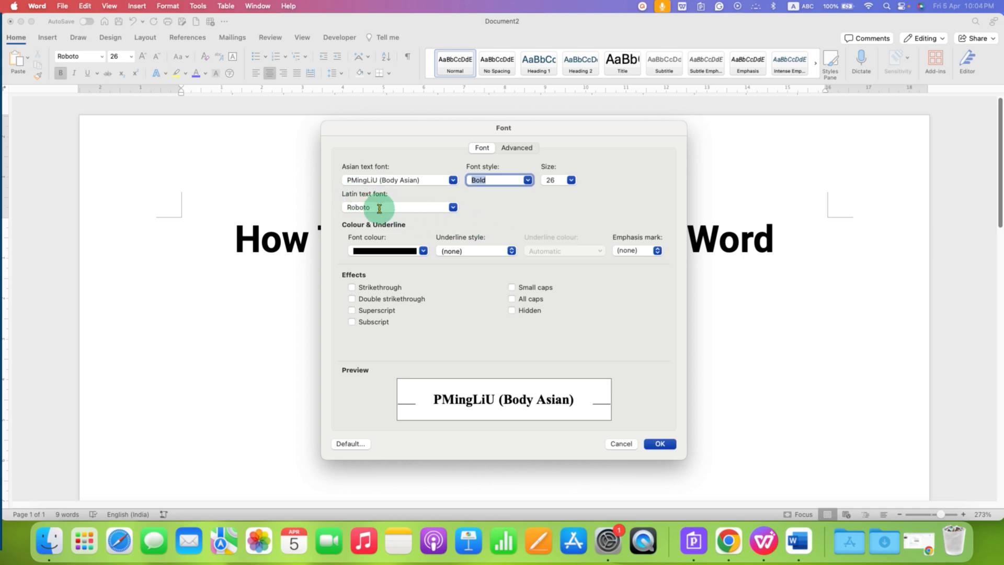
{"action": "left_click", "coordinate": [389, 207]}
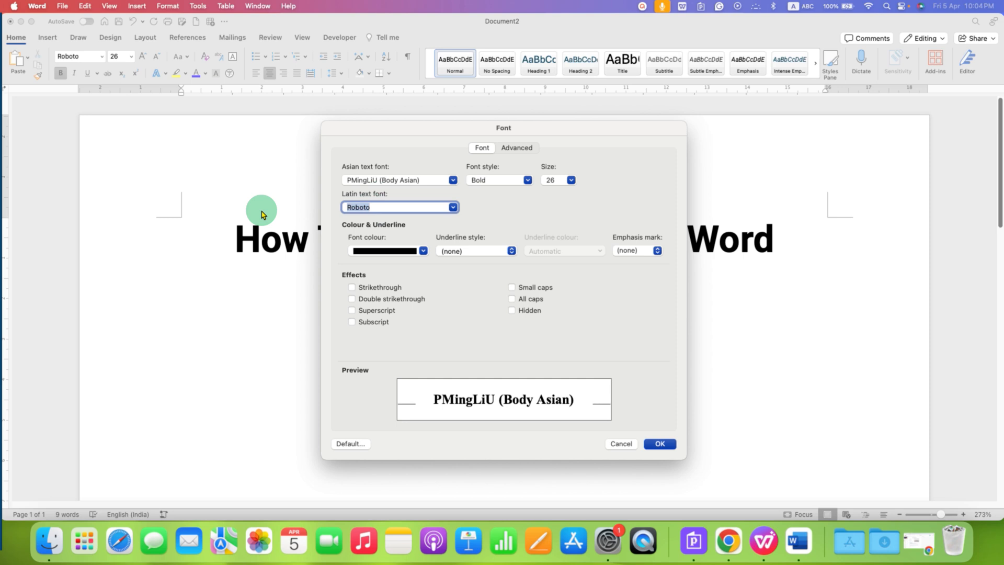
{"action": "type", "text": "times new roman"}
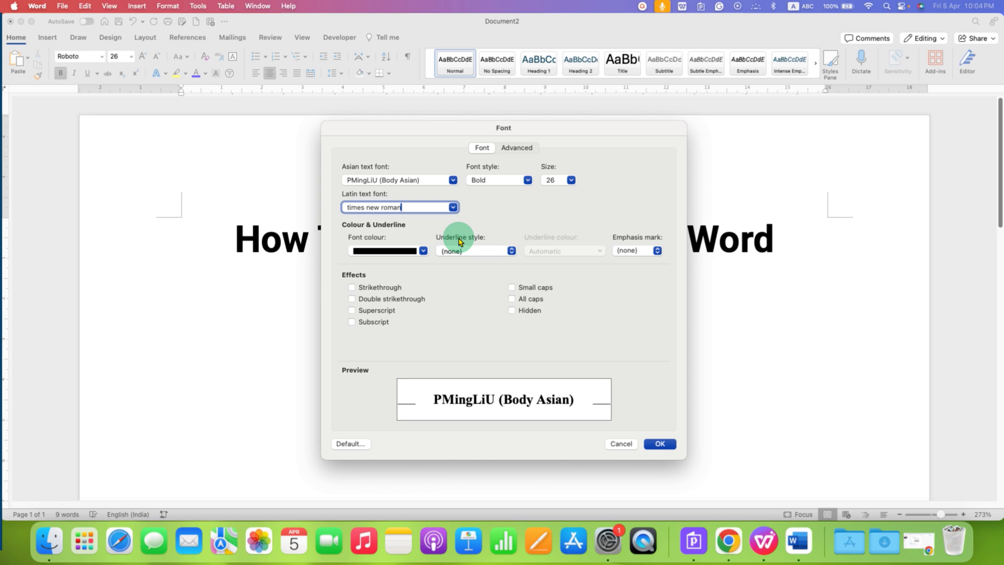
{"action": "left_click", "coordinate": [526, 180]}
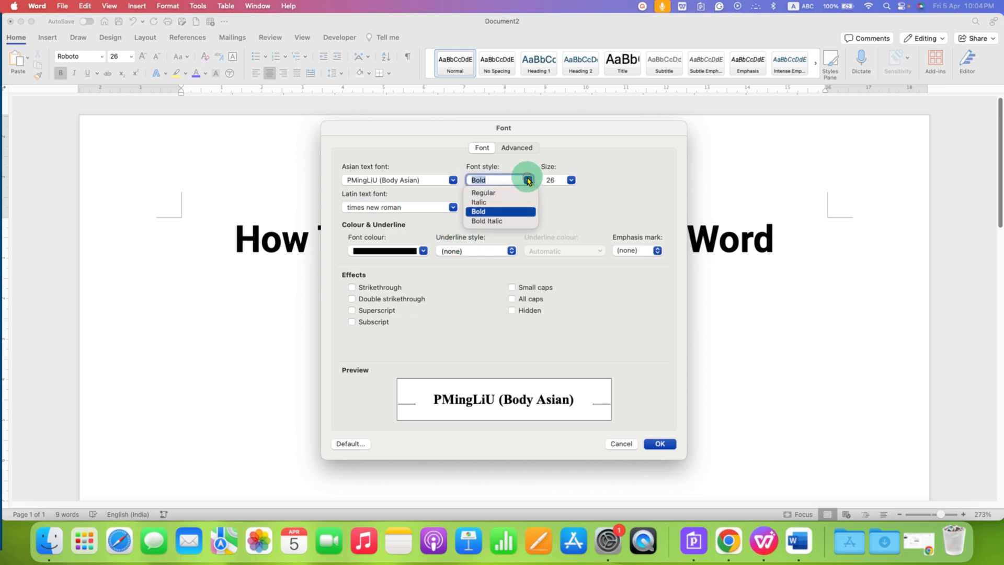
{"action": "left_click", "coordinate": [483, 192]}
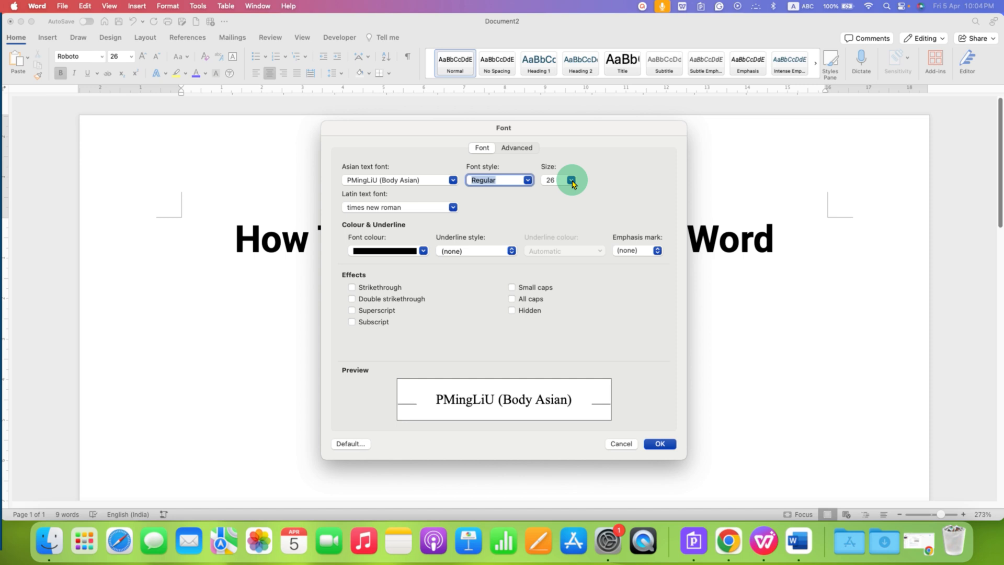
{"action": "left_click", "coordinate": [570, 183]}
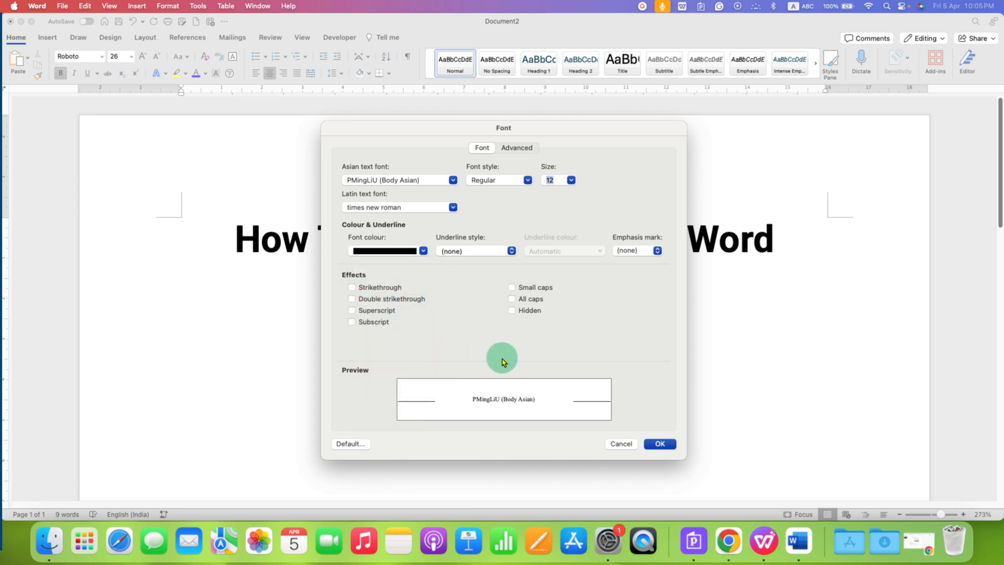
{"action": "mouse_move", "coordinate": [489, 324]}
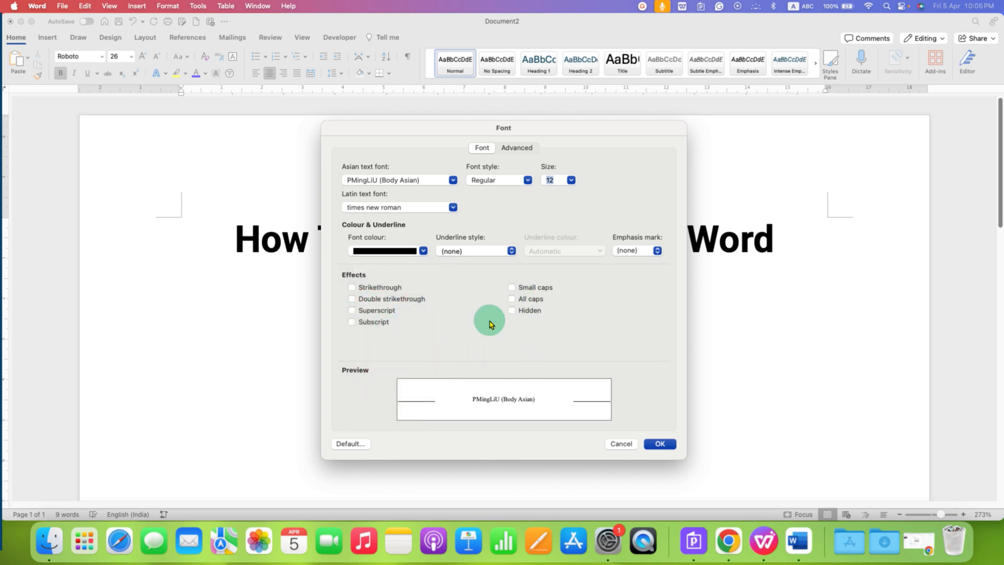
{"action": "mouse_move", "coordinate": [351, 452]}
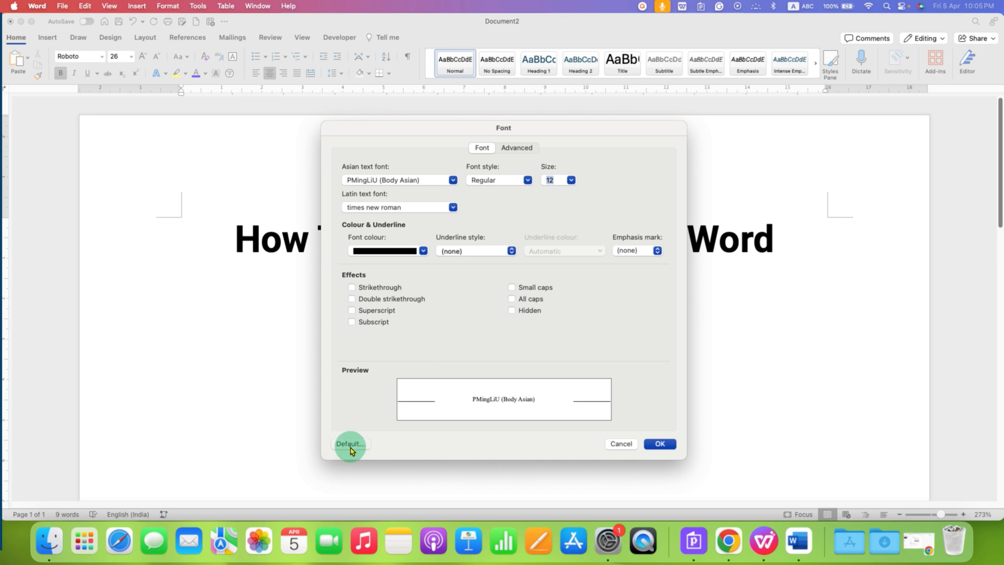
- Set these font settings as default for all documents based on the Normal template
{"action": "left_click", "coordinate": [350, 444]}
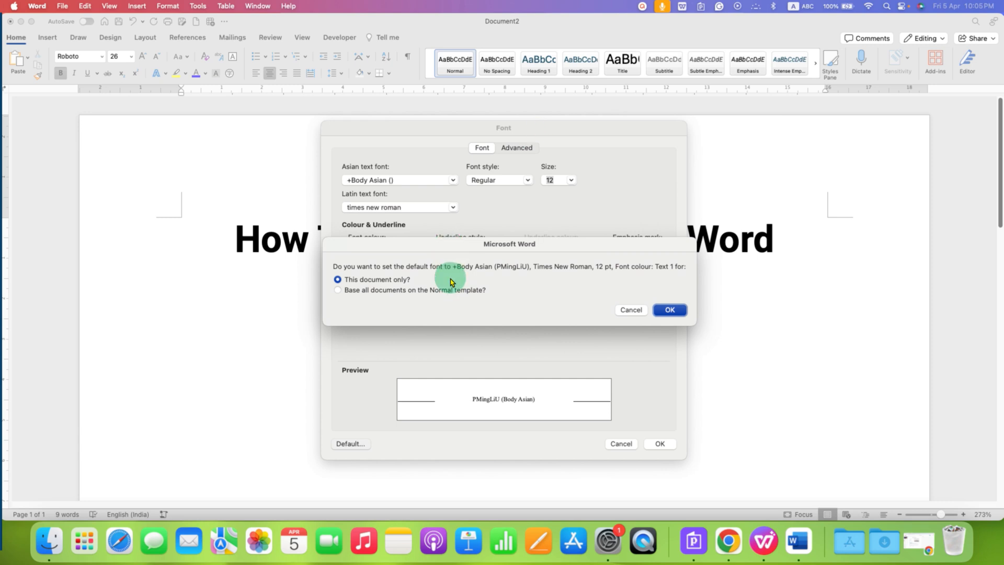
{"action": "mouse_move", "coordinate": [537, 278]}
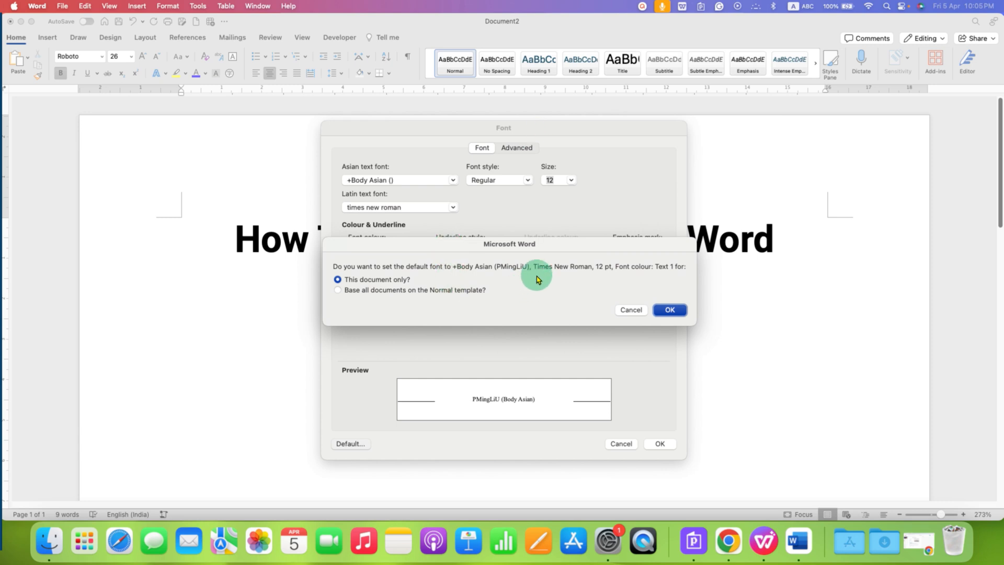
{"action": "mouse_move", "coordinate": [542, 274]}
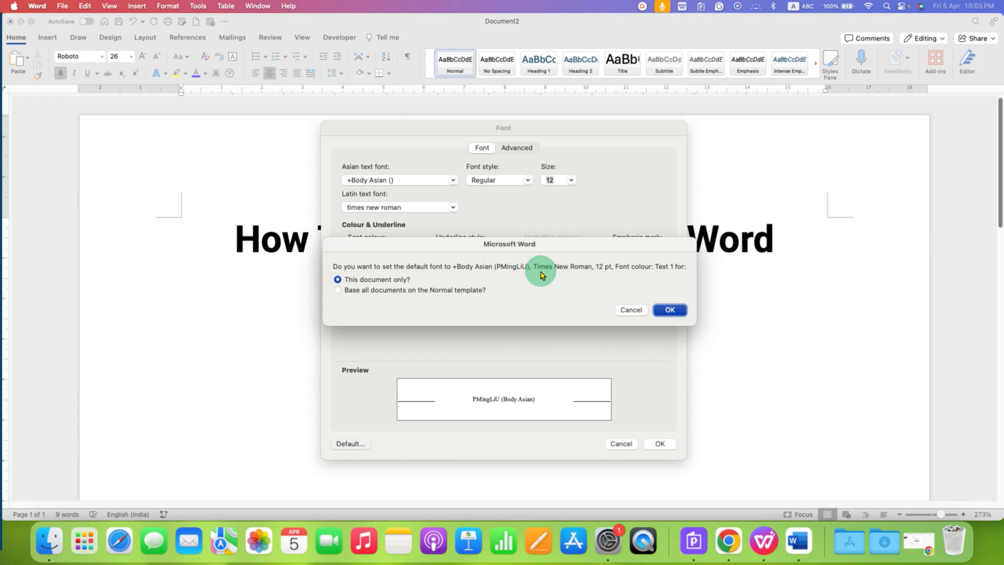
{"action": "mouse_move", "coordinate": [610, 273]}
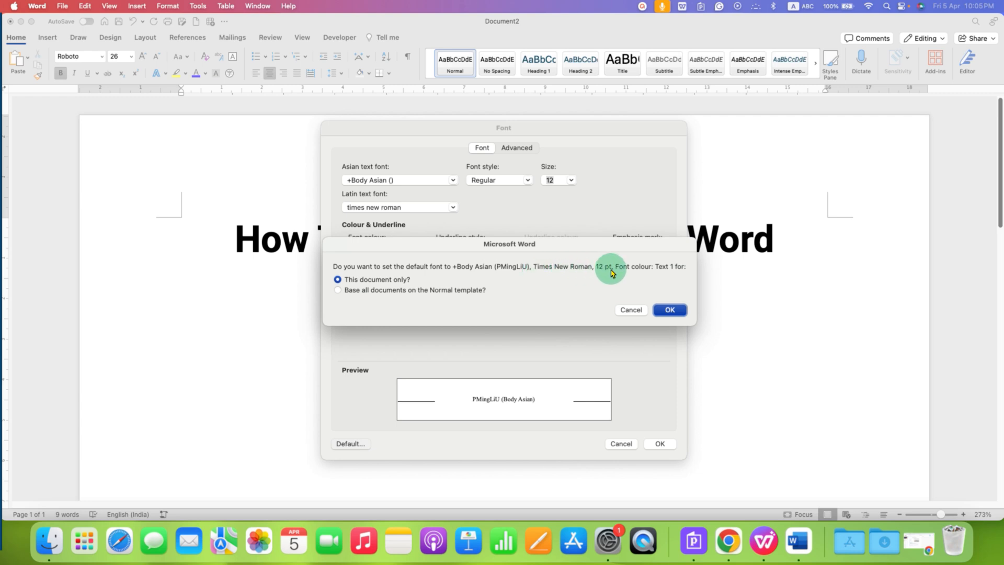
{"action": "mouse_move", "coordinate": [606, 276]}
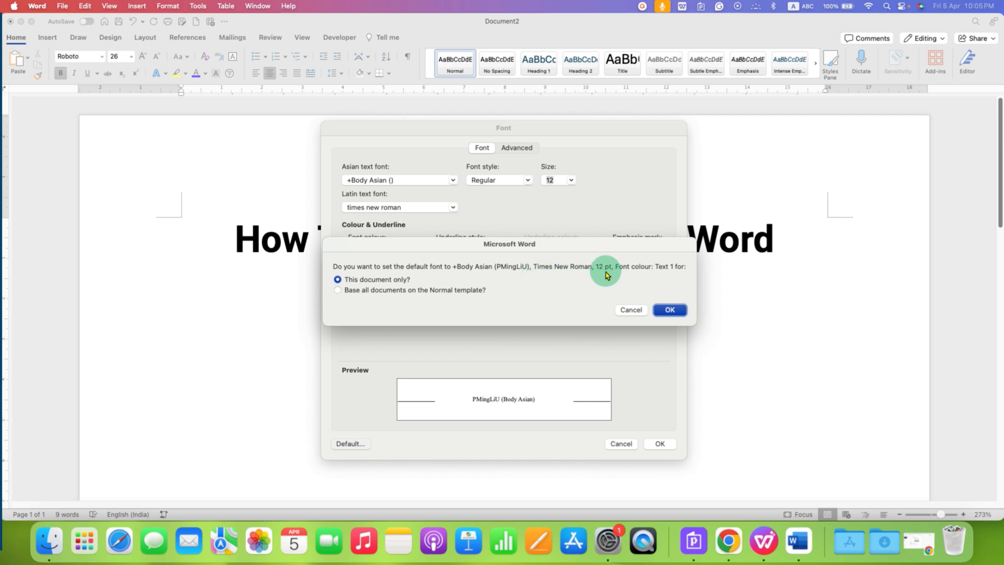
{"action": "mouse_move", "coordinate": [626, 275]}
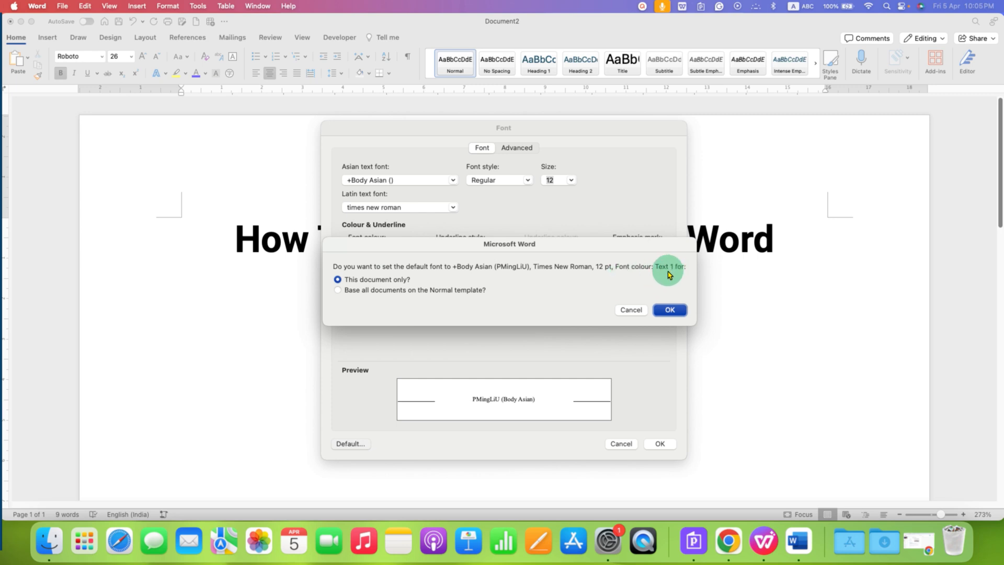
{"action": "mouse_move", "coordinate": [511, 315]}
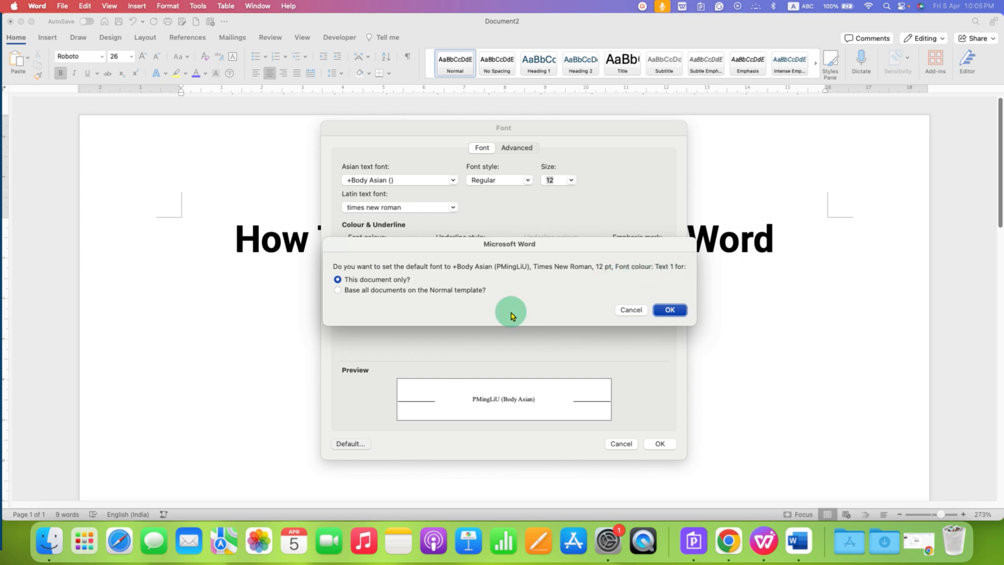
{"action": "mouse_move", "coordinate": [379, 306]}
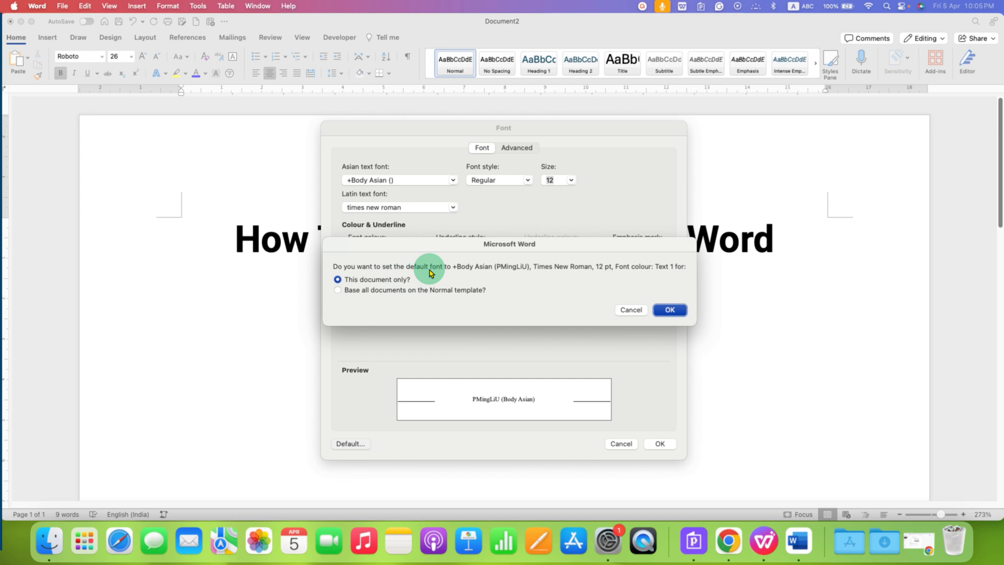
{"action": "mouse_move", "coordinate": [354, 300]}
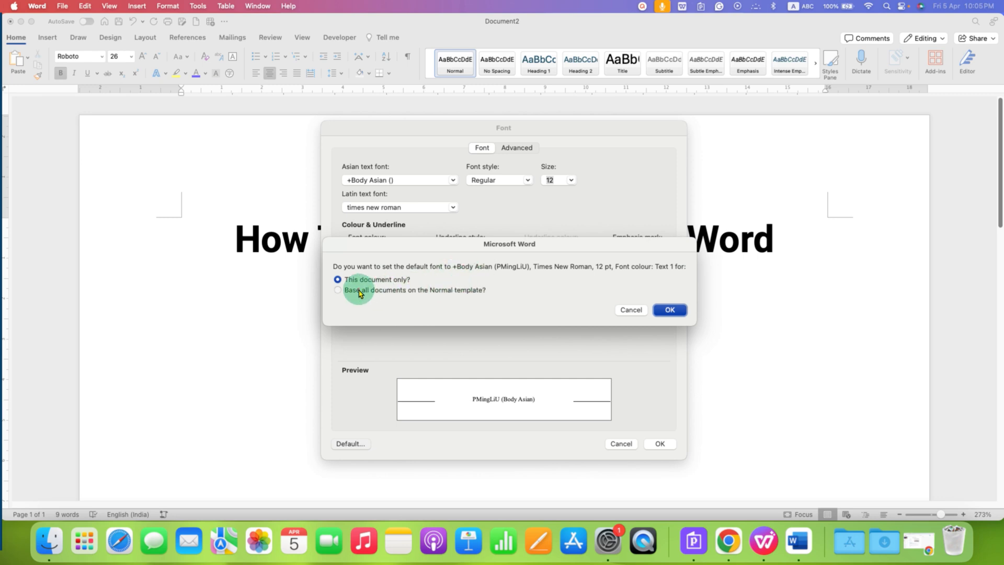
{"action": "left_click", "coordinate": [337, 290]}
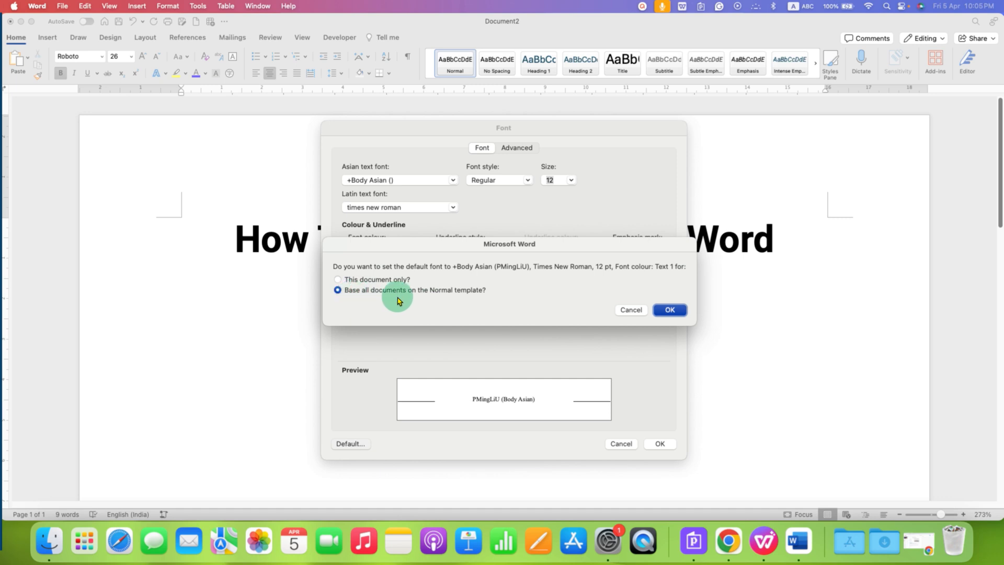
{"action": "mouse_move", "coordinate": [458, 299]}
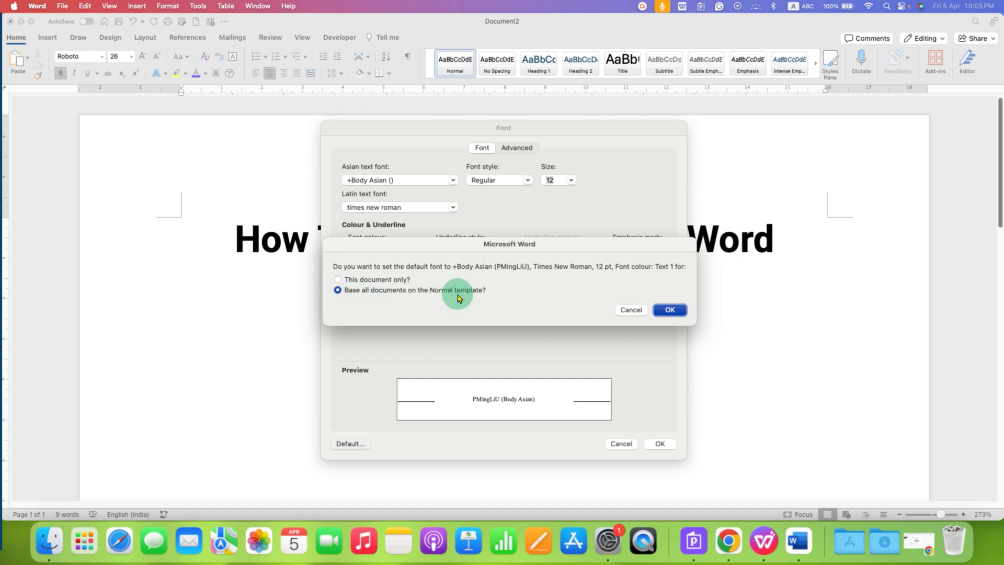
{"action": "left_click", "coordinate": [669, 309]}
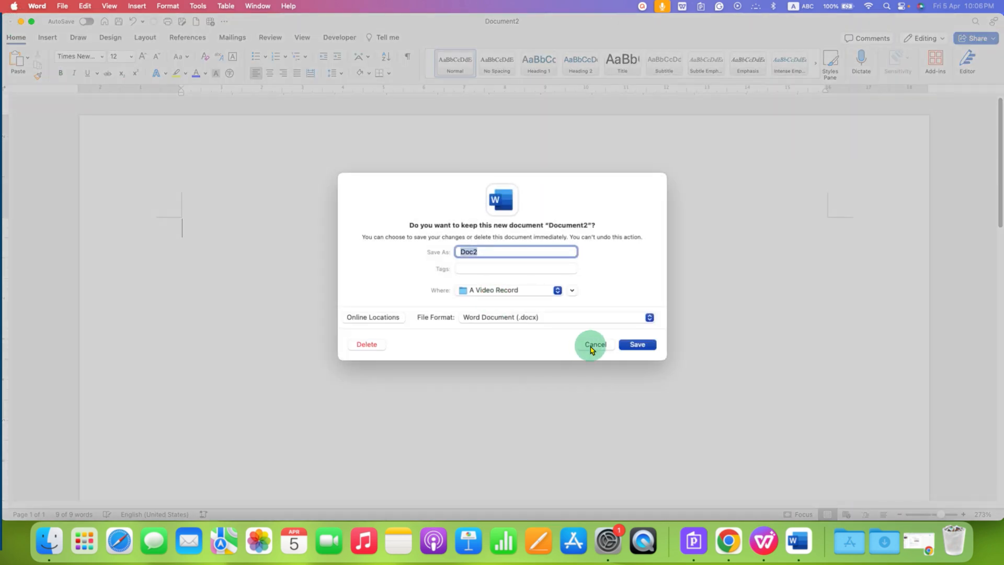
- Discard Document2 and create a new blank document showing Times New Roman 12
{"action": "left_click", "coordinate": [595, 344]}
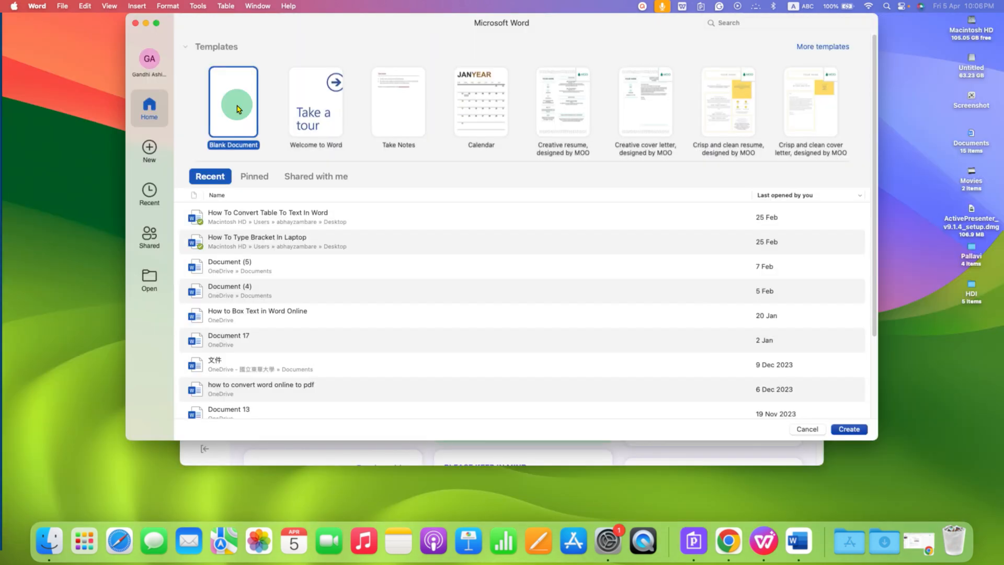
{"action": "left_click", "coordinate": [233, 102]}
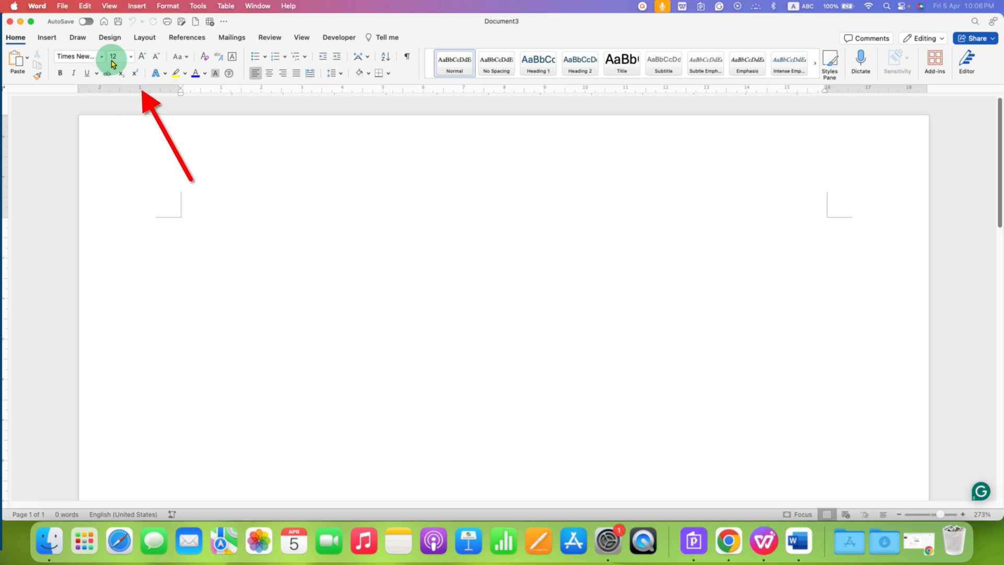
{"action": "mouse_move", "coordinate": [121, 61]}
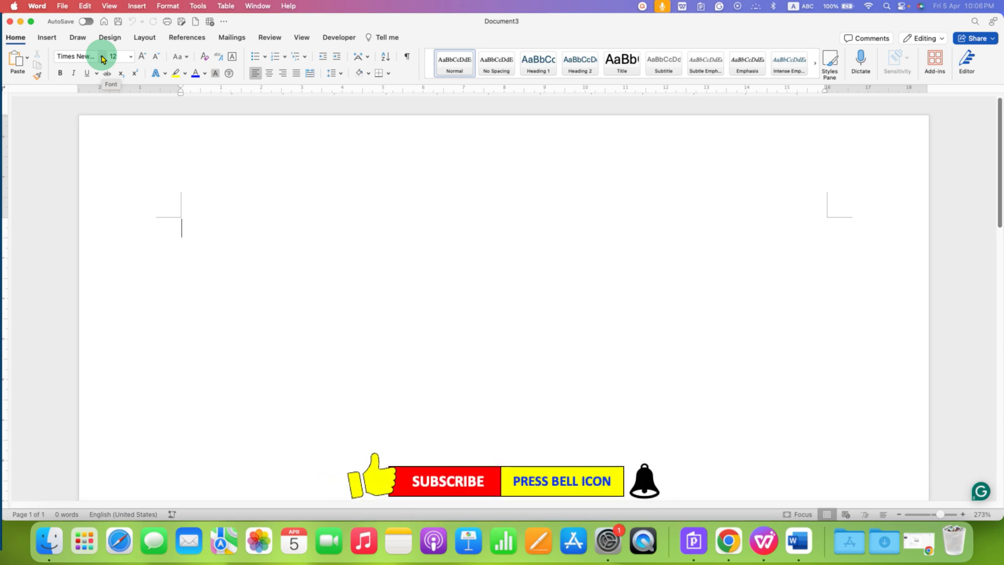
{"action": "right_click", "coordinate": [332, 289]}
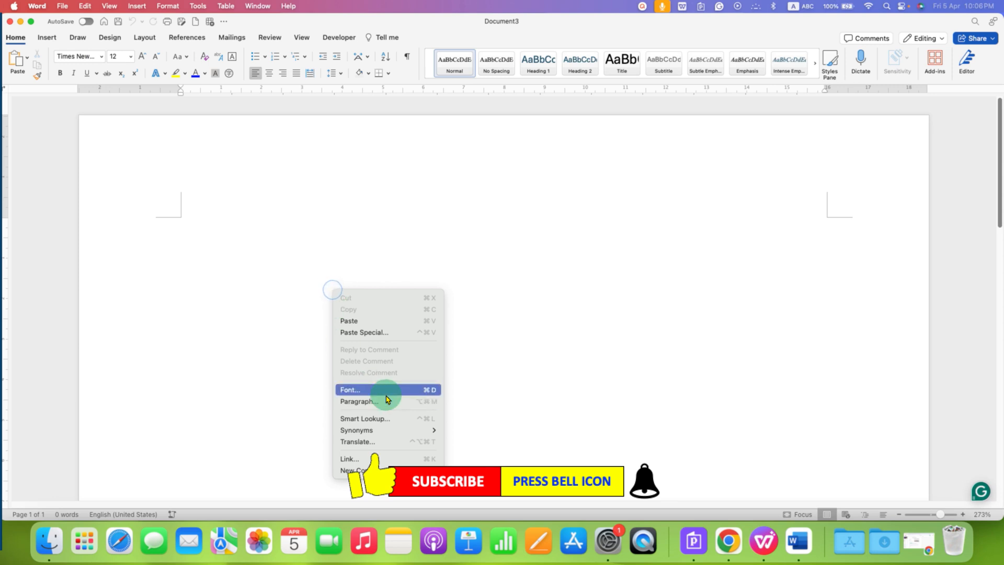
{"action": "left_click", "coordinate": [350, 389]}
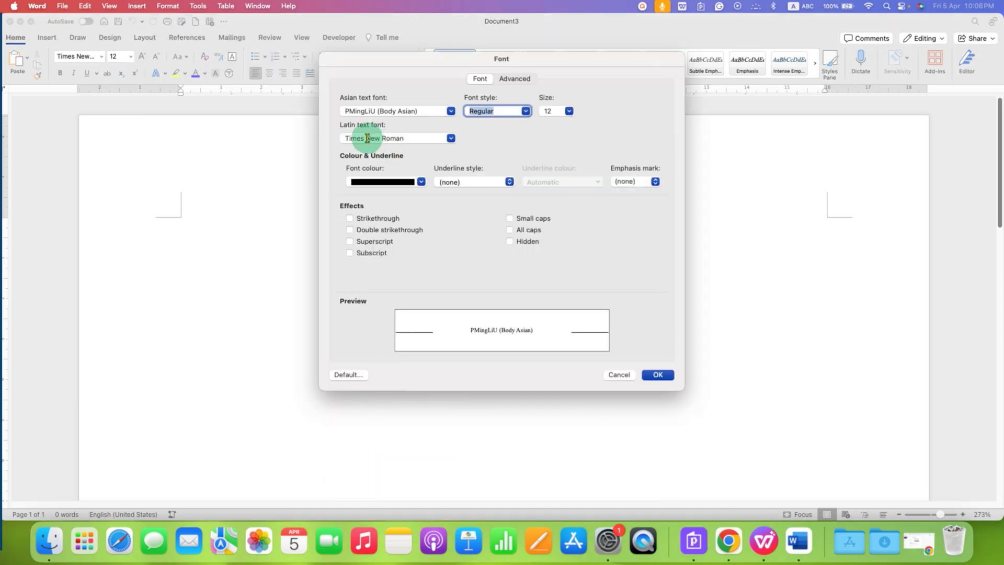
{"action": "left_click", "coordinate": [387, 138]}
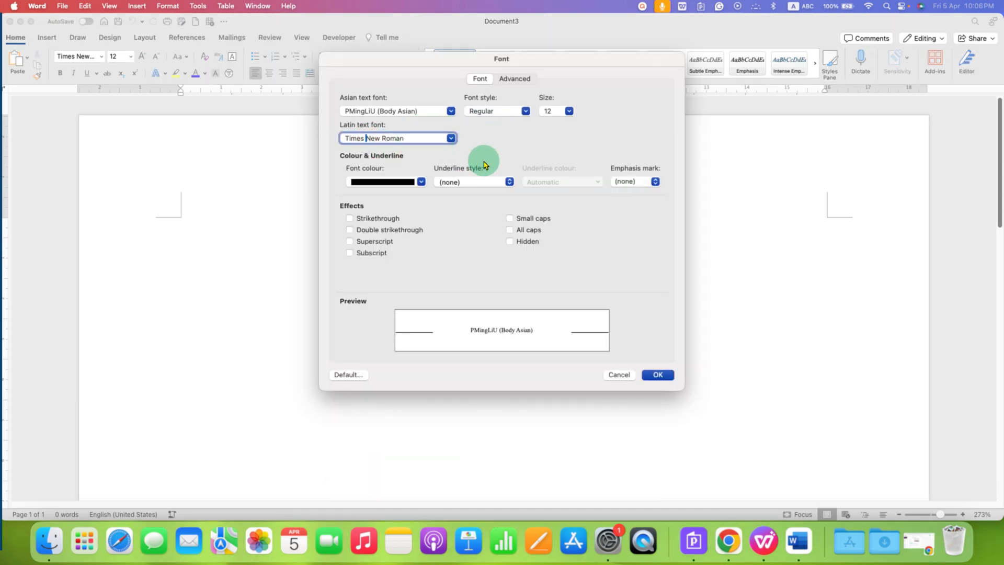
{"action": "left_click", "coordinate": [348, 375]}
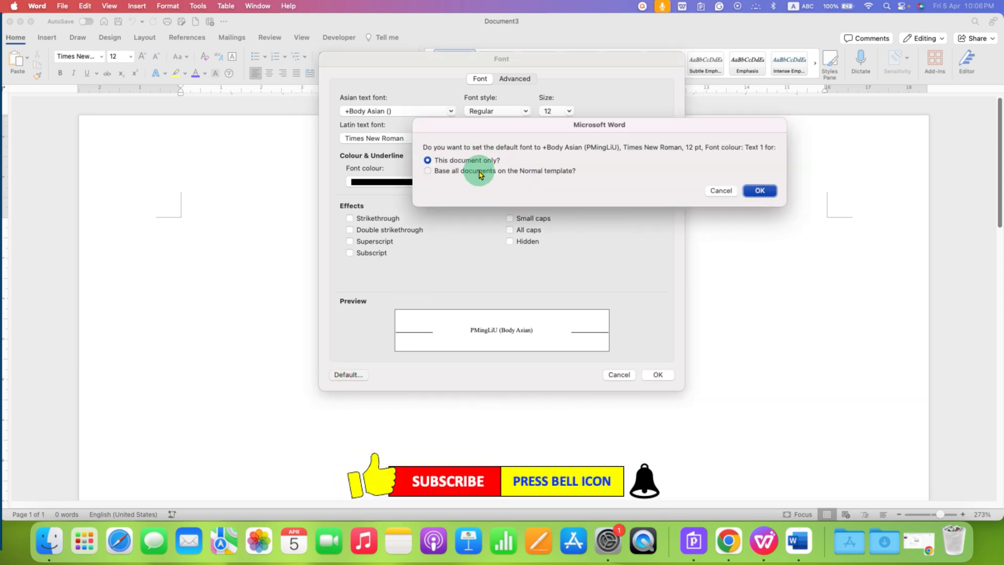
{"action": "left_click", "coordinate": [759, 190]}
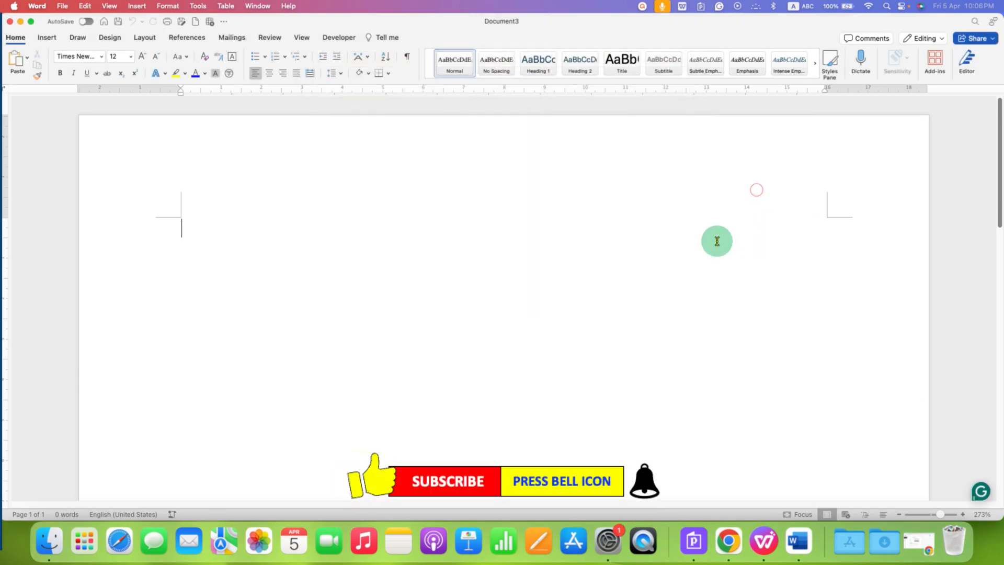